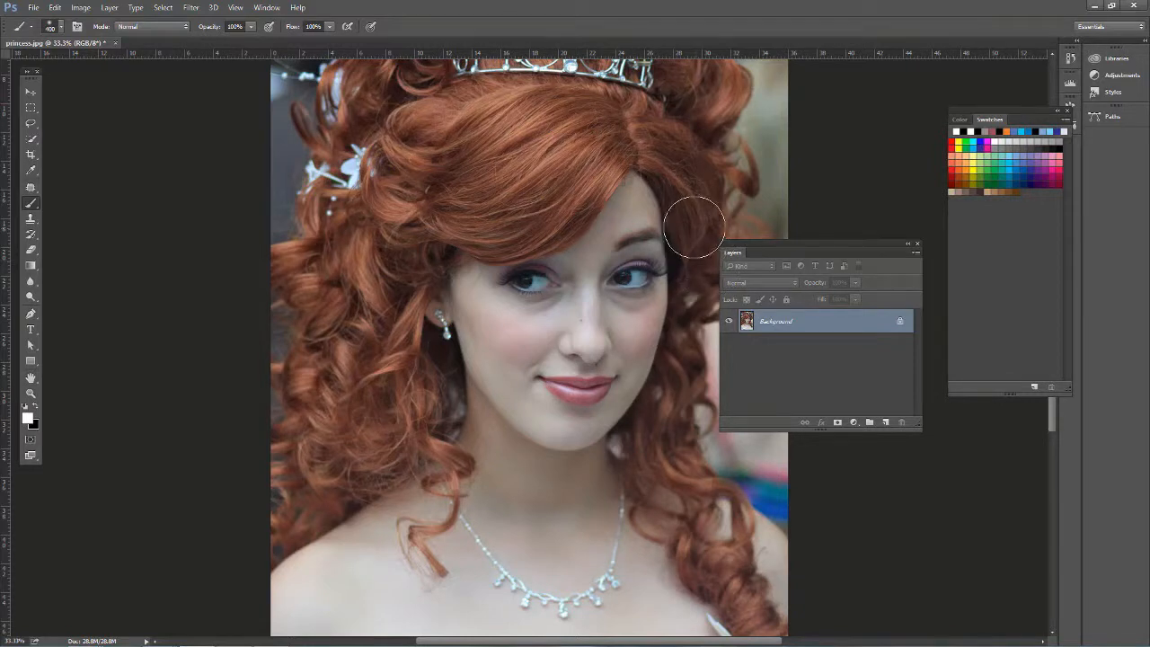
pyautogui.moveTo(370, 169)
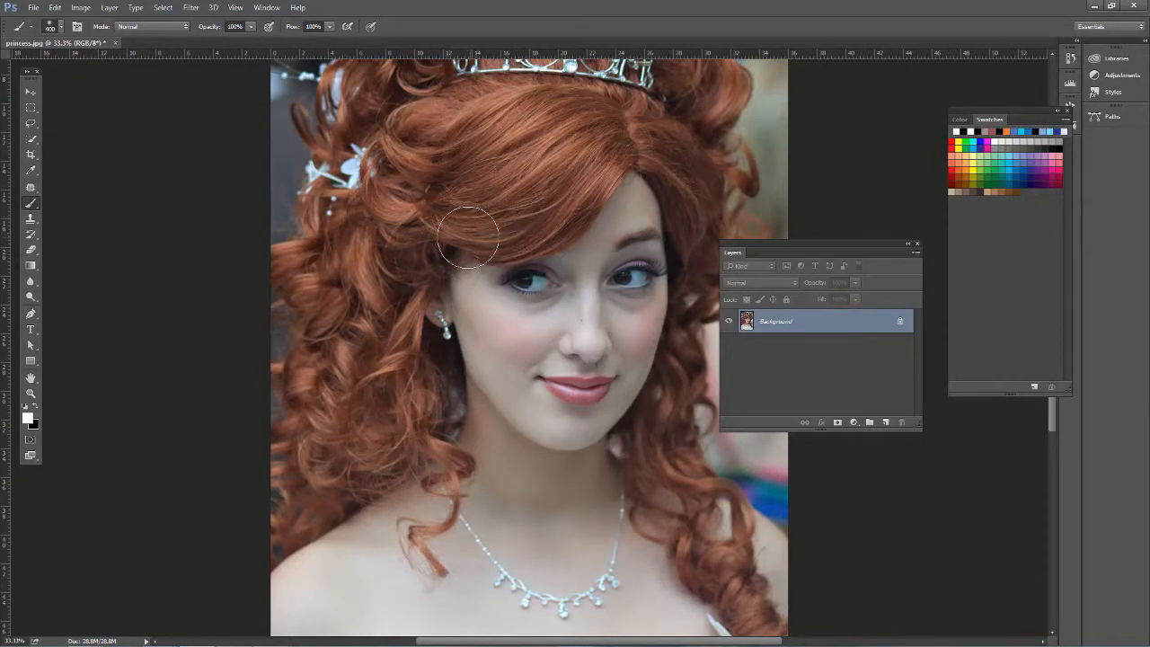
pyautogui.moveTo(404, 157)
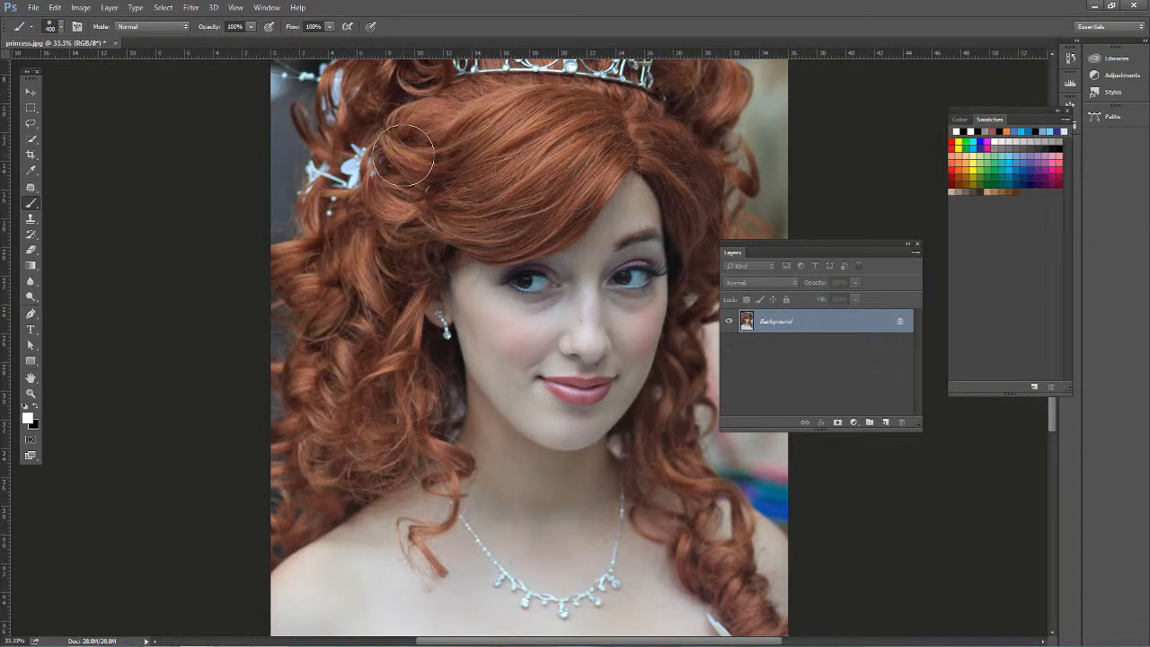
# Step: Duplicate the Background portrait into a new Layer 1 above it
pyautogui.moveTo(402, 155); pyautogui.dragTo(547, 235)
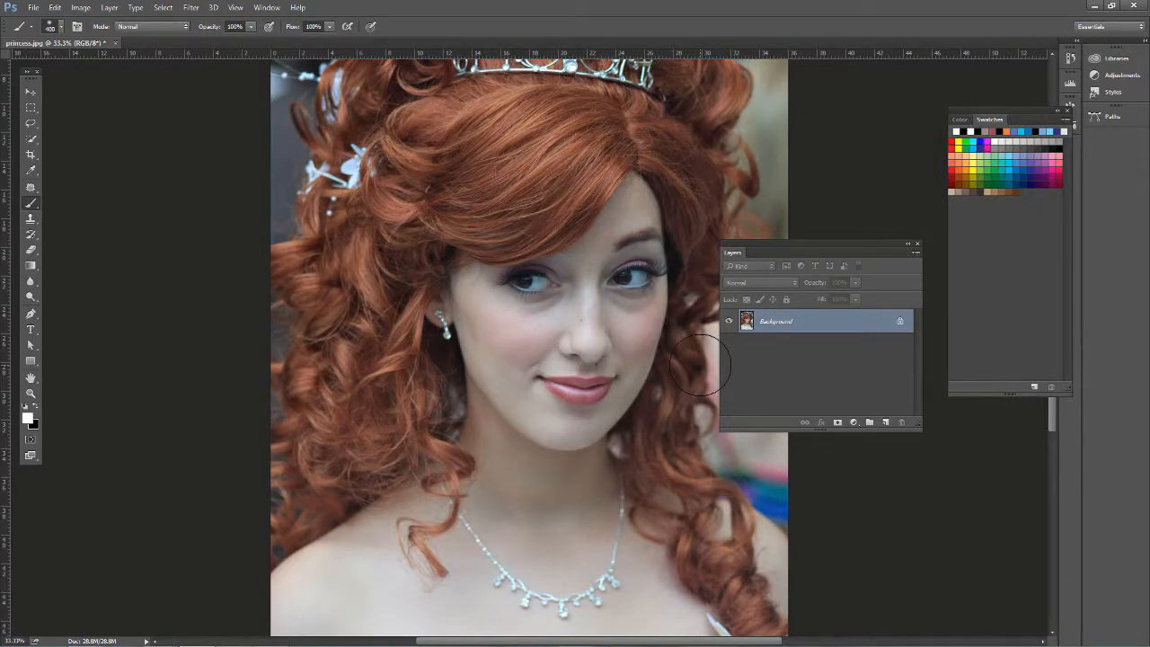
pyautogui.click(869, 422)
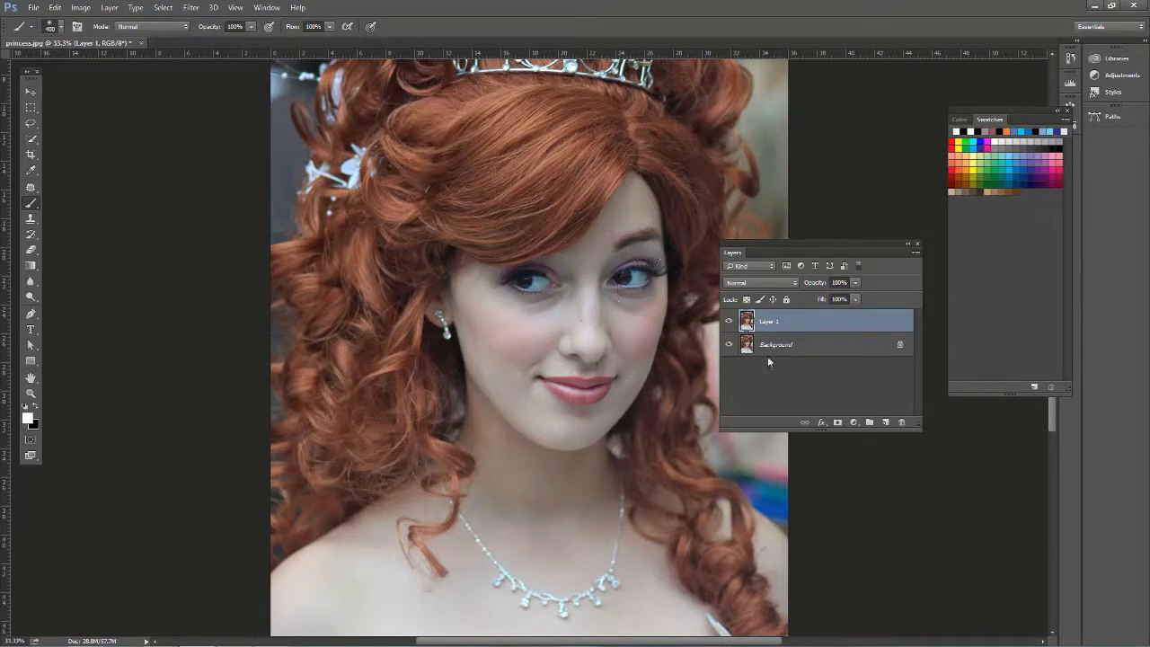
pyautogui.moveTo(705, 321)
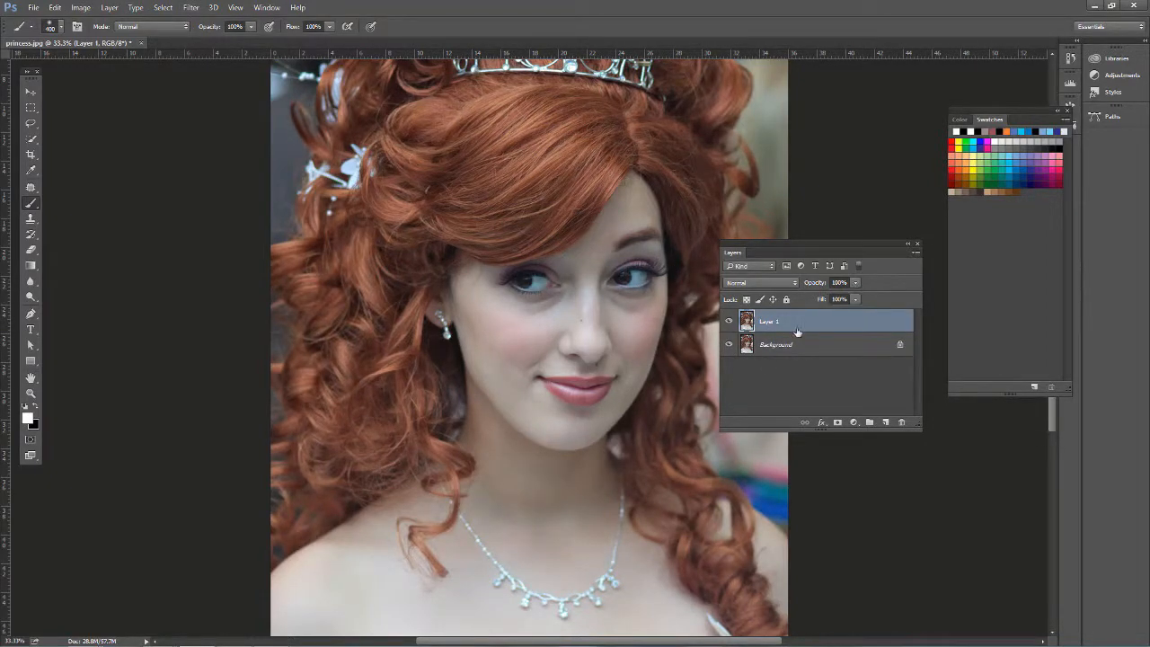
pyautogui.click(191, 7)
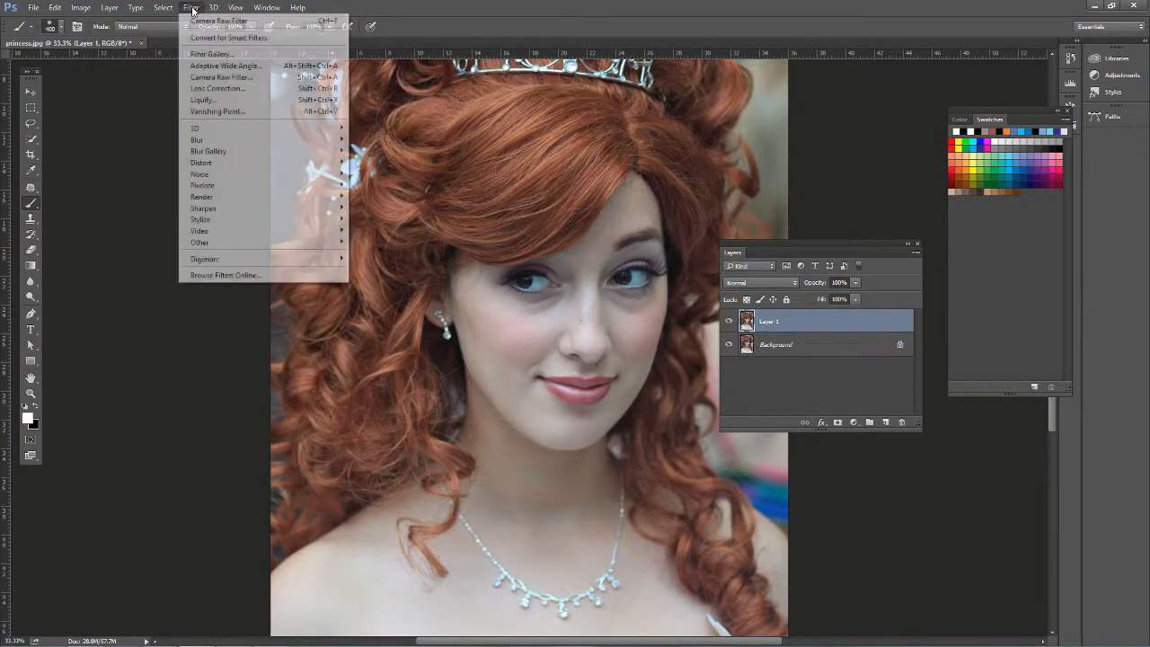
pyautogui.moveTo(216, 88)
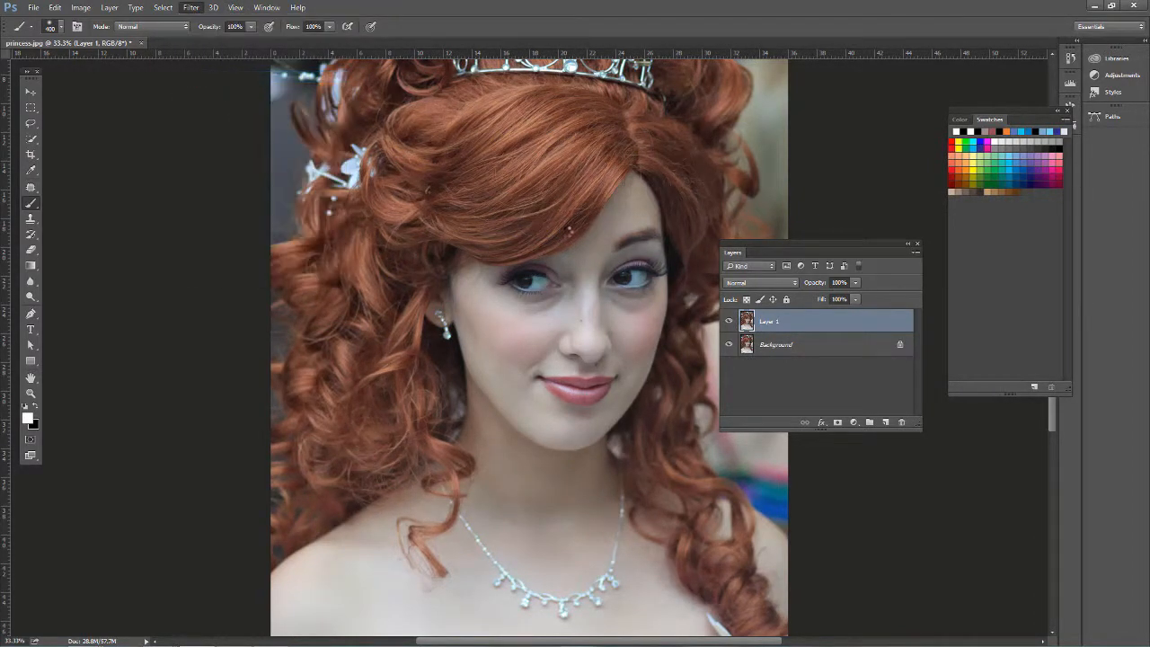
# Step: Apply Camera Raw with HSL saturation Reds +26, Oranges +17, Aquas raised slightly
pyautogui.click(190, 7)
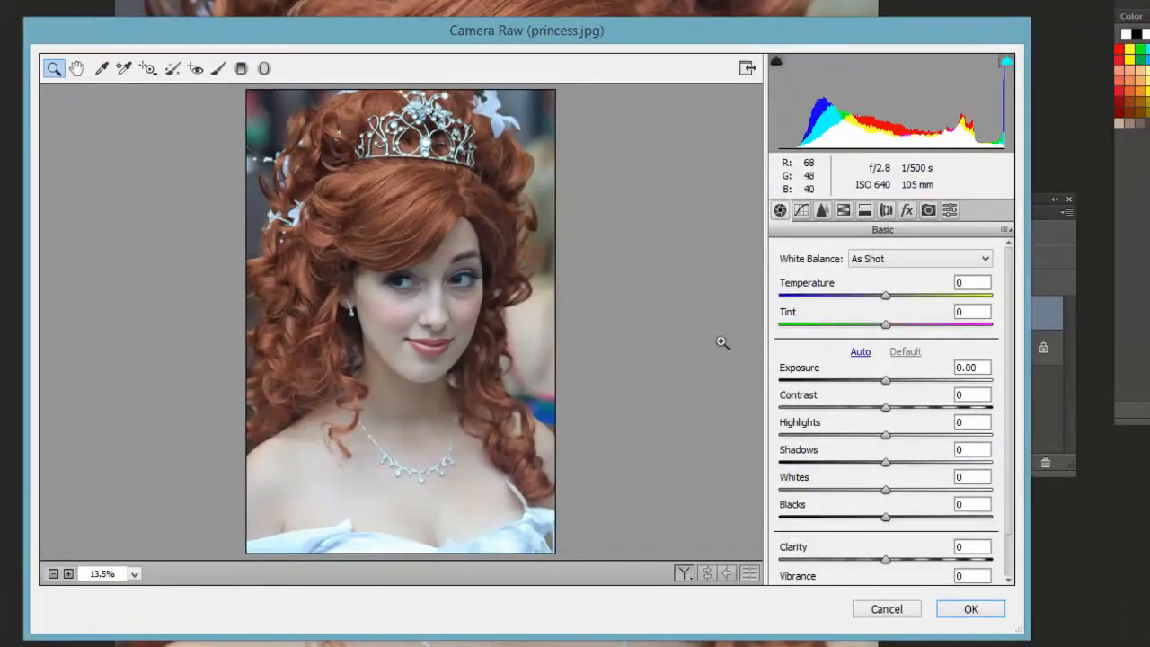
pyautogui.click(842, 209)
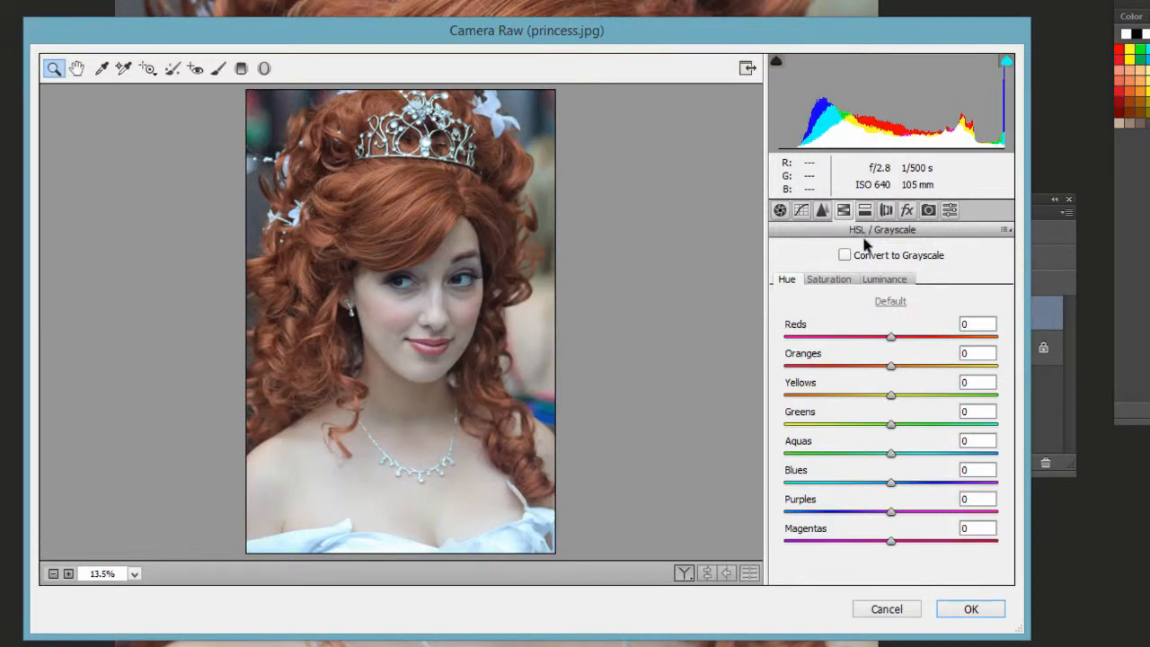
pyautogui.moveTo(853, 297)
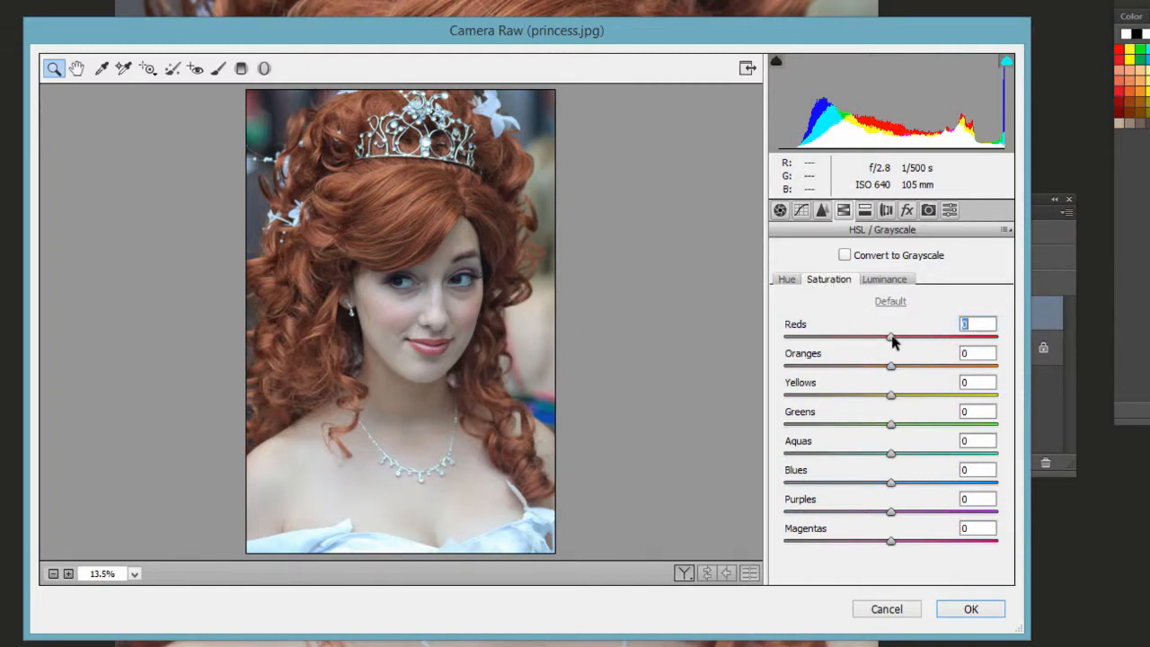
pyautogui.moveTo(891, 337); pyautogui.dragTo(927, 338)
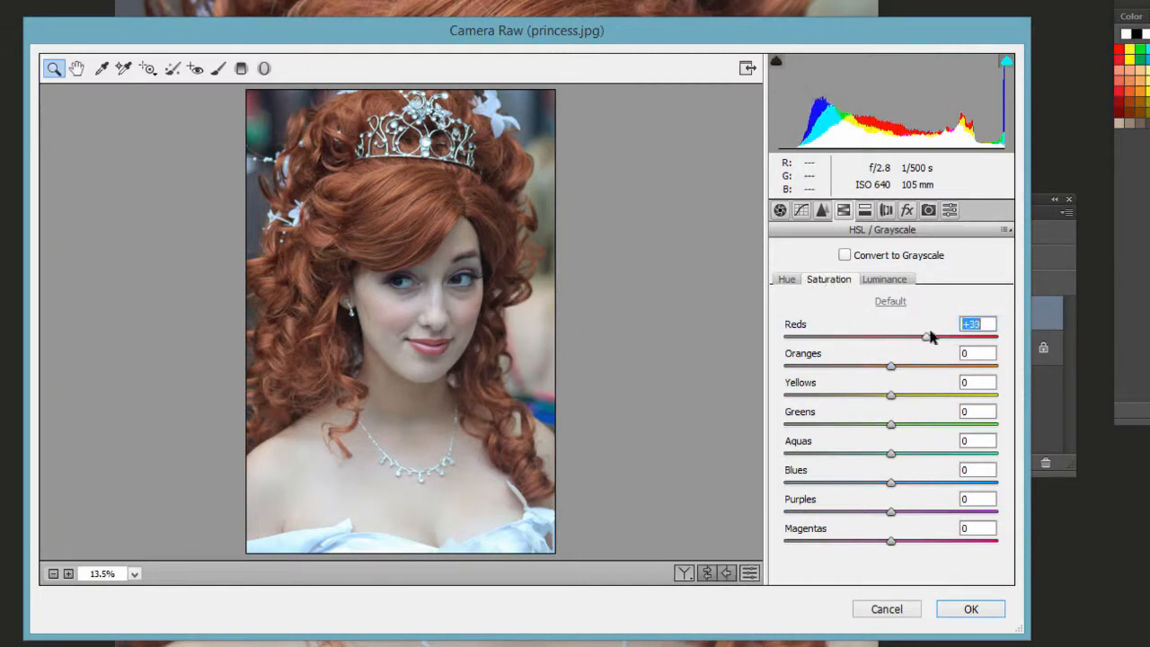
pyautogui.moveTo(928, 337); pyautogui.dragTo(917, 337)
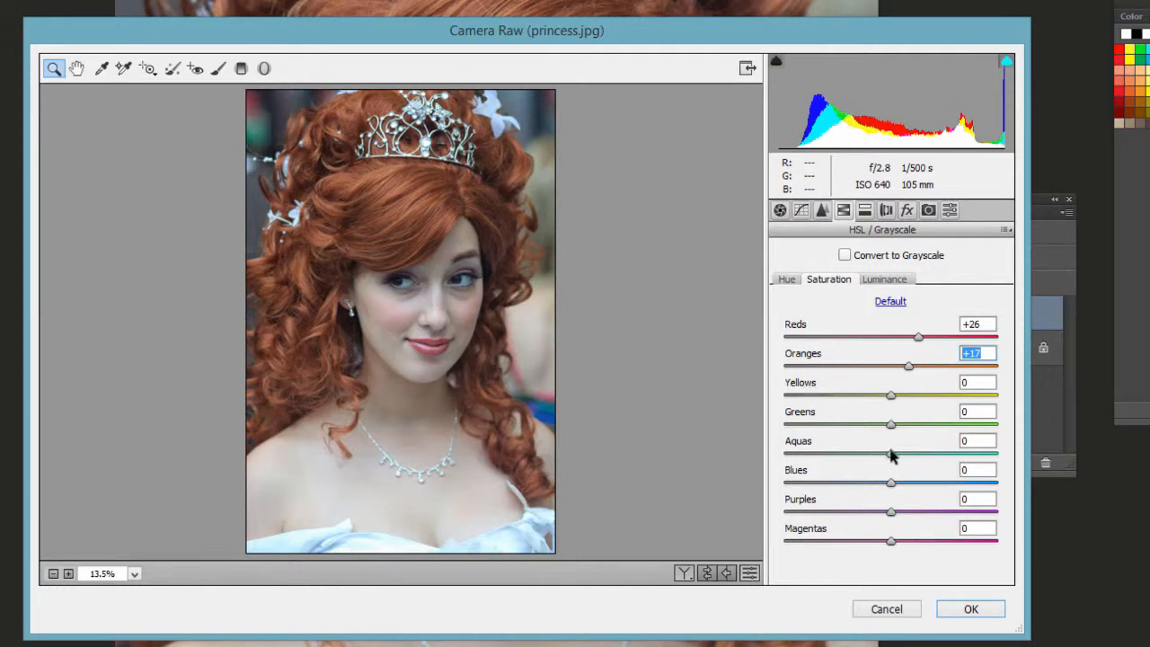
pyautogui.click(977, 440)
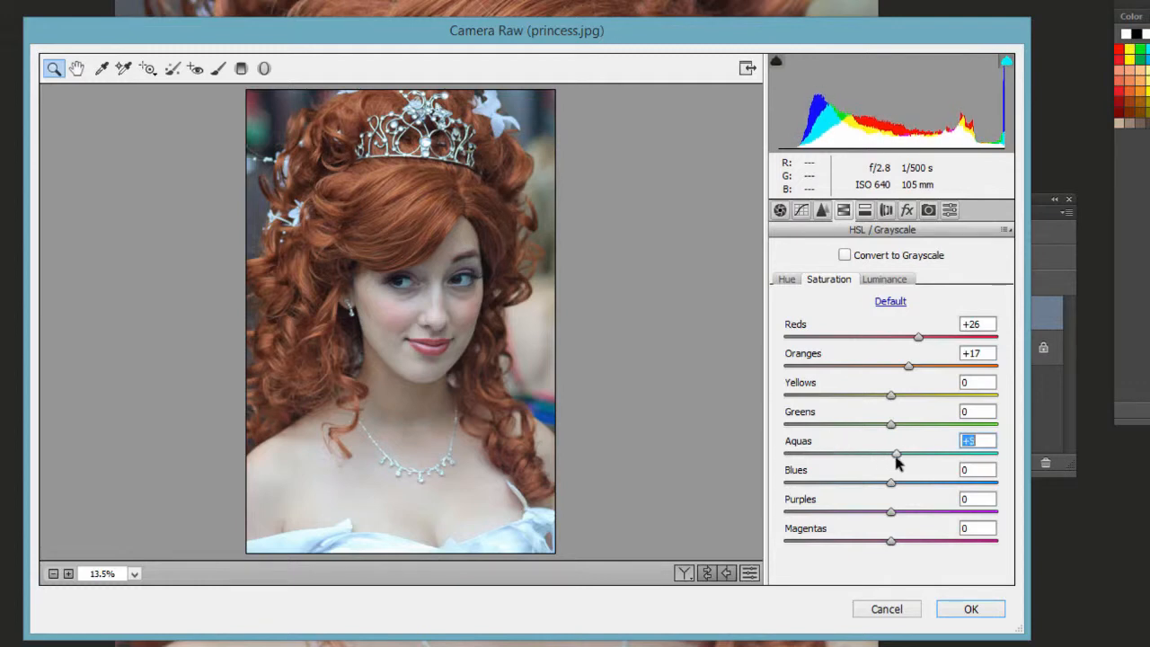
# Step: In the HSL Hue tab, set Reds to +2, Oranges and Yellows to +1
pyautogui.click(786, 278)
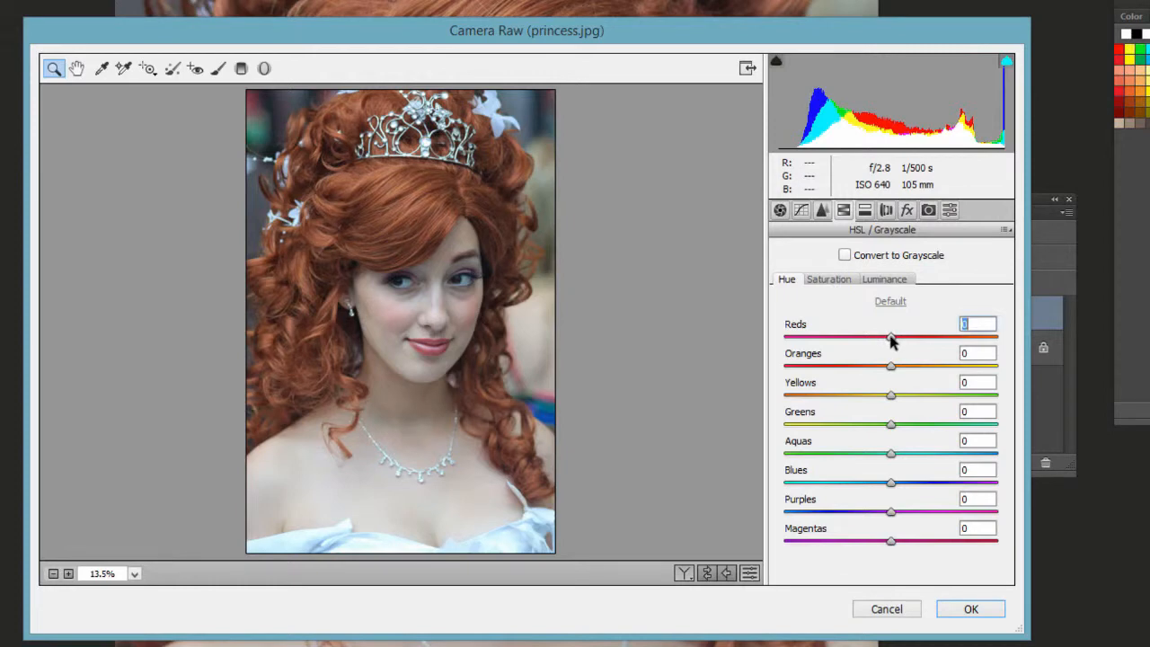
pyautogui.moveTo(889, 337); pyautogui.dragTo(788, 337)
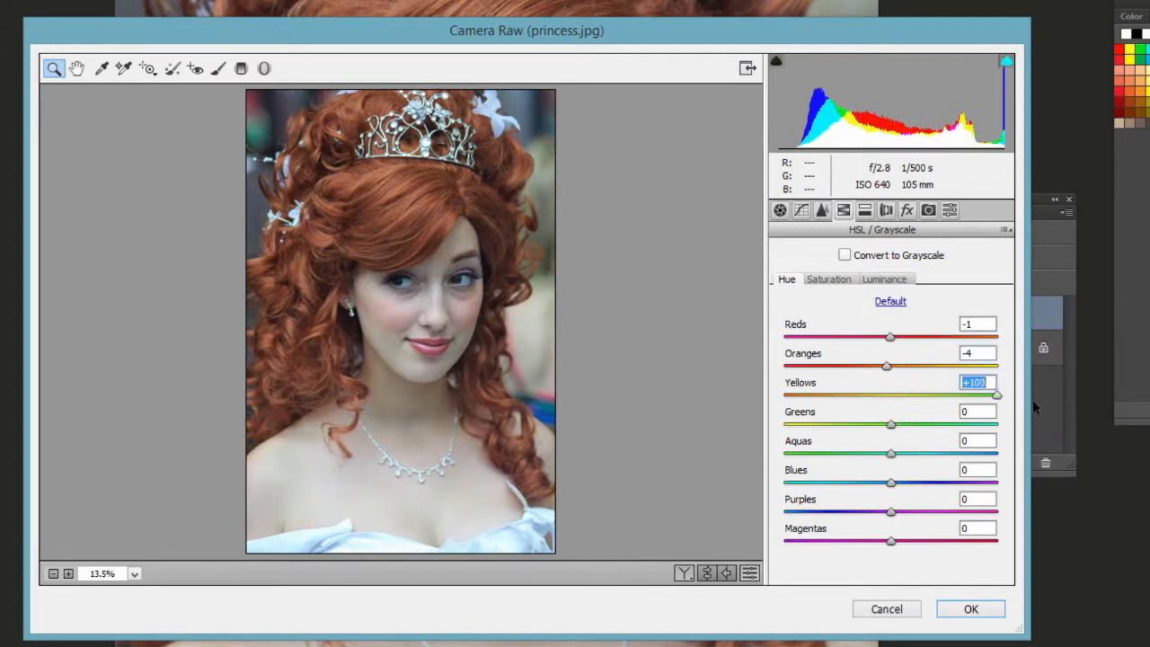
pyautogui.moveTo(997, 395); pyautogui.dragTo(835, 395)
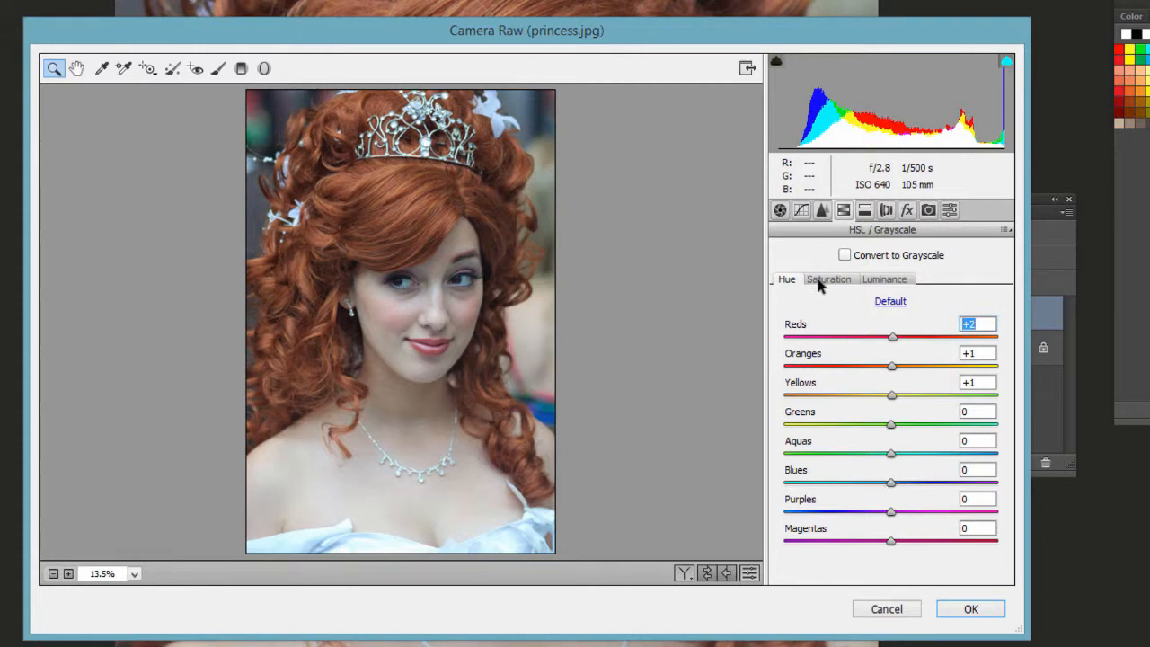
# Step: Set HSL luminance to Reds +33, Oranges +33 and Yellows +10
pyautogui.click(827, 278)
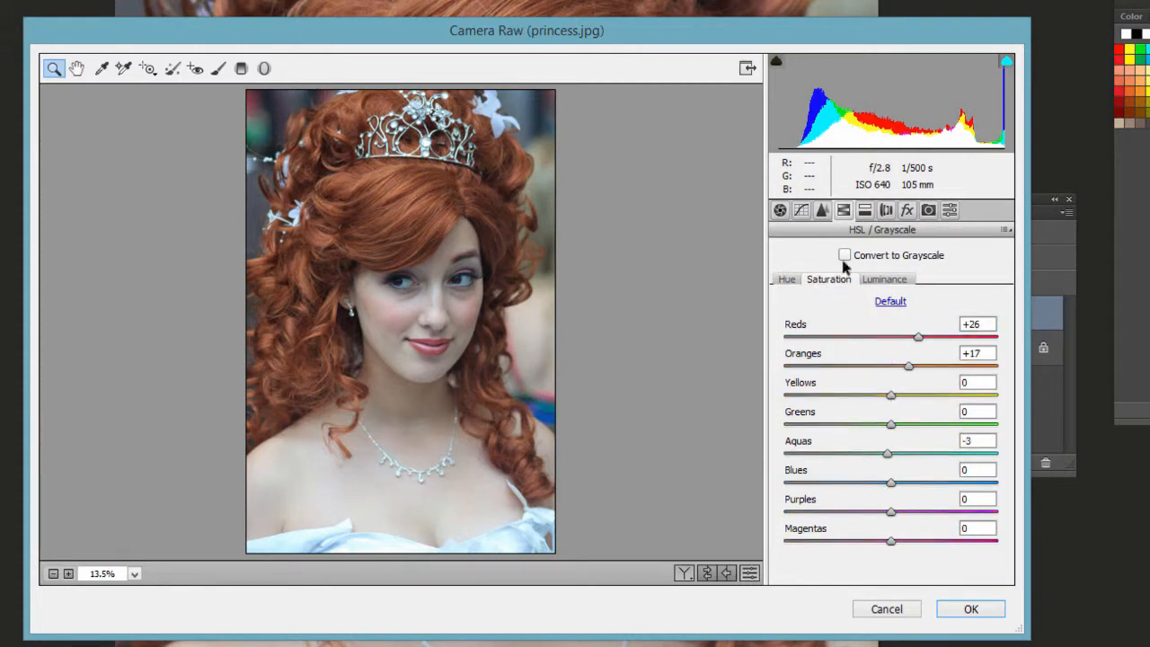
pyautogui.click(884, 279)
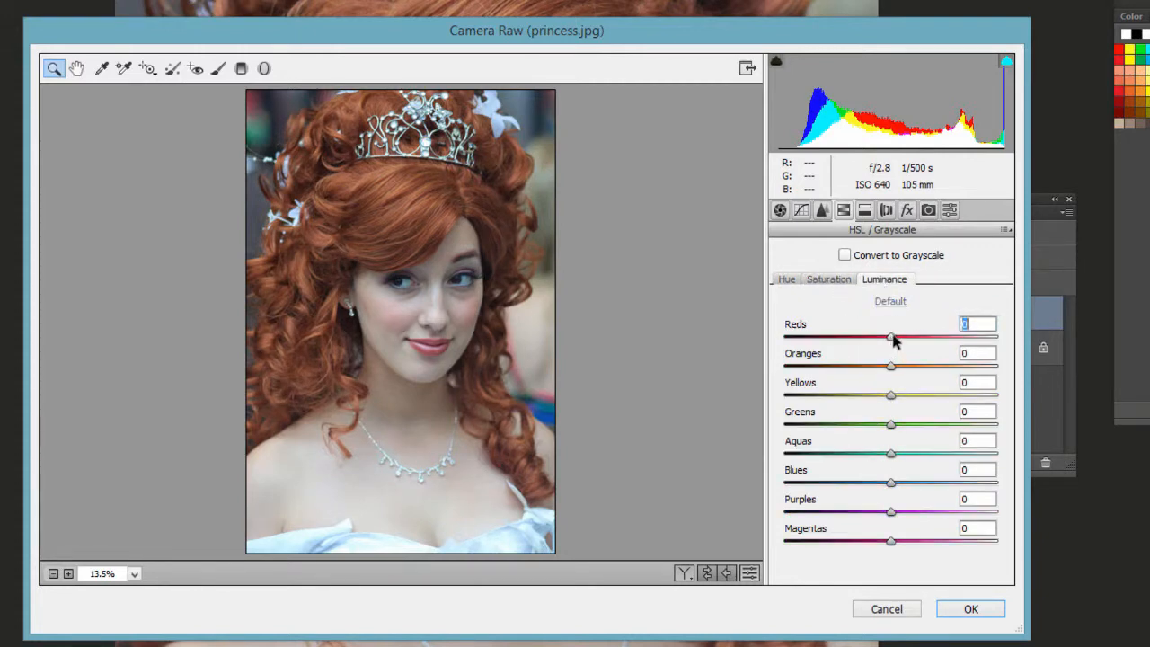
pyautogui.moveTo(890, 336); pyautogui.dragTo(927, 336)
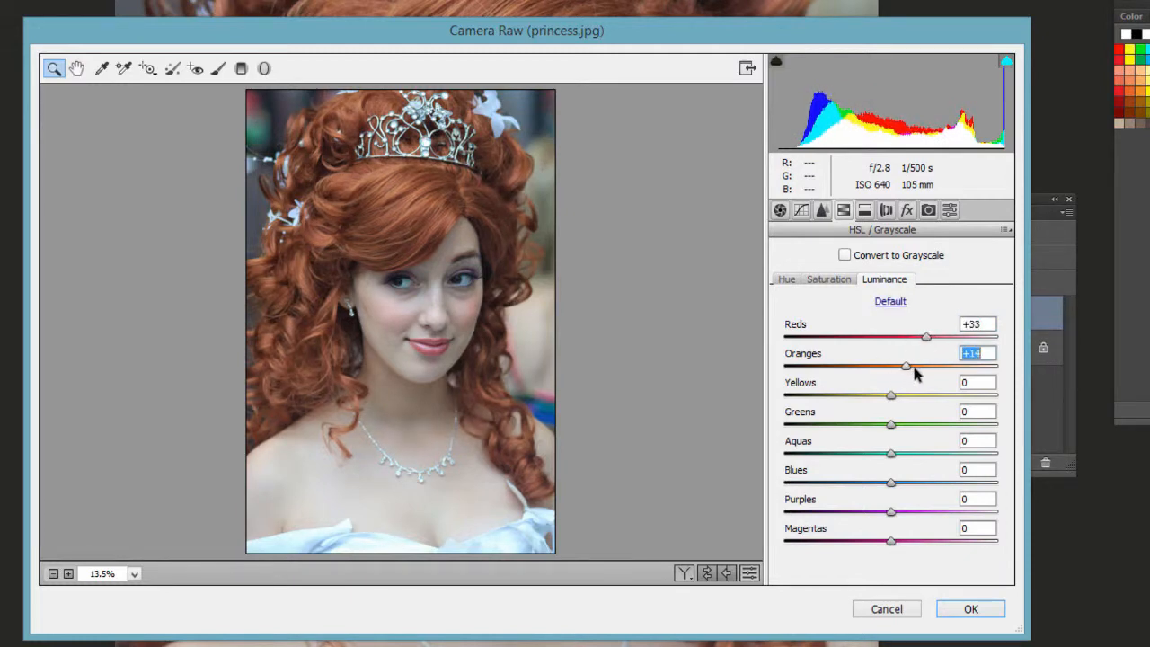
pyautogui.click(827, 279)
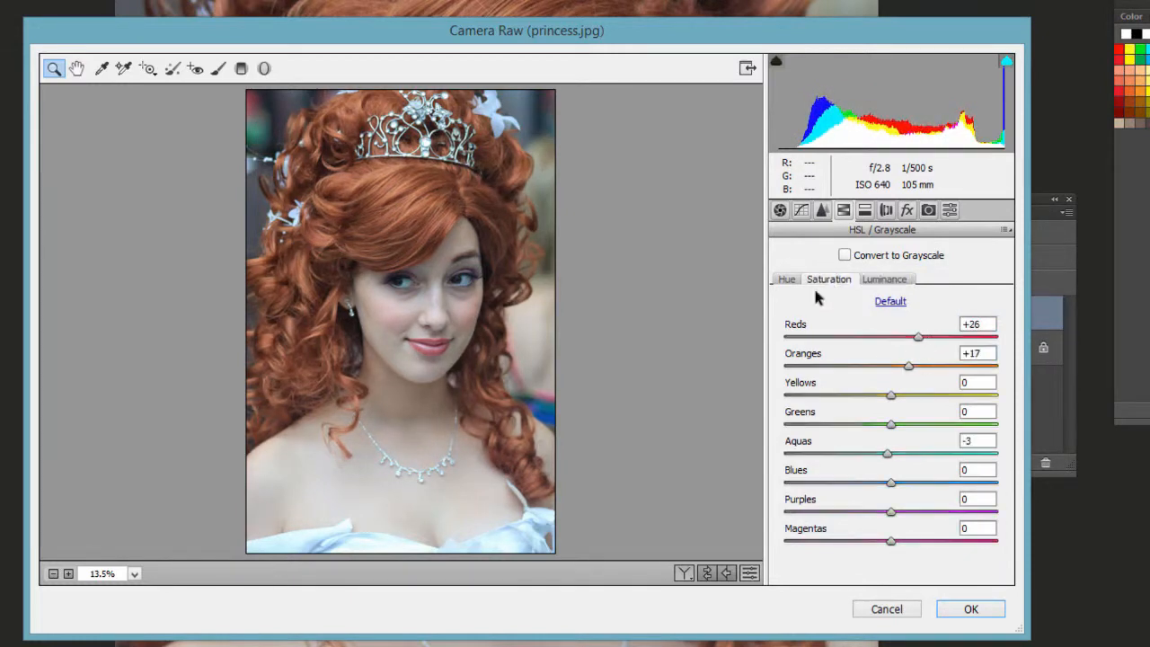
pyautogui.click(884, 279)
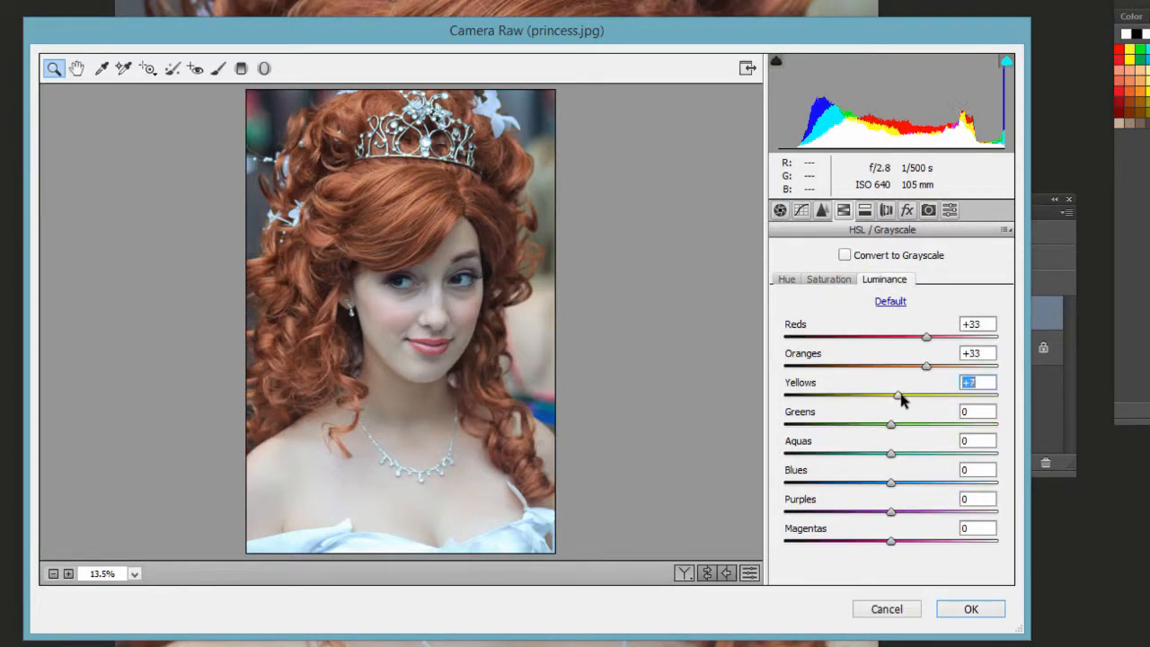
pyautogui.moveTo(895, 395); pyautogui.dragTo(900, 395)
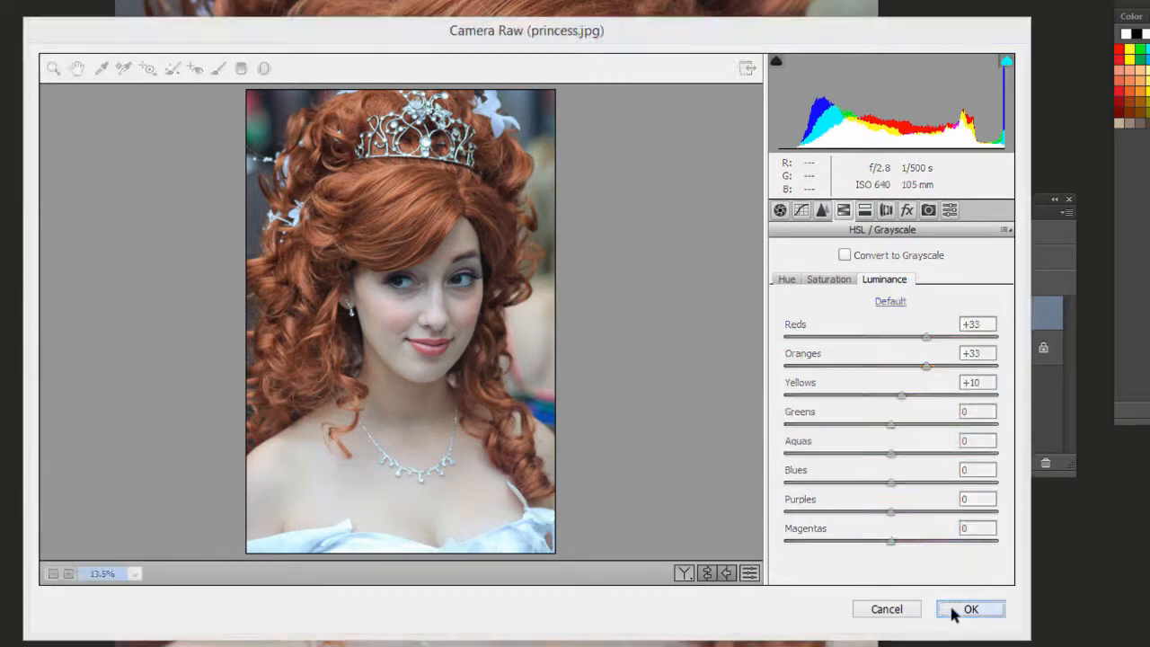
# Step: Commit the Camera Raw edits, compare before and after, and set Layer 1 opacity to 64%
pyautogui.click(970, 609)
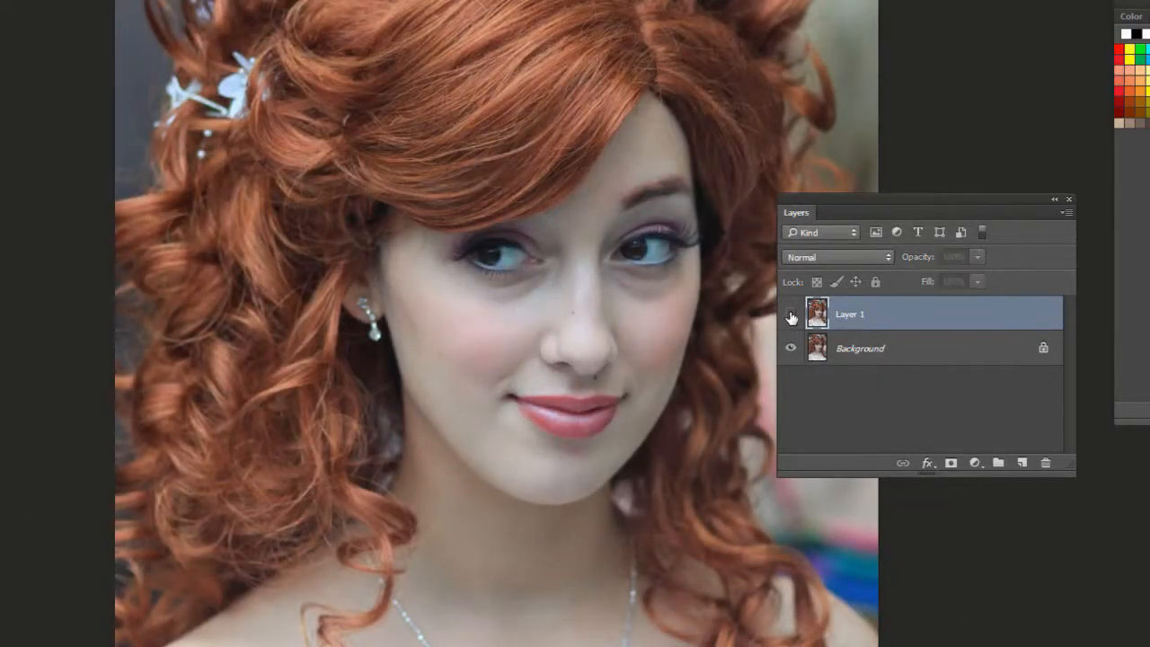
pyautogui.click(791, 313)
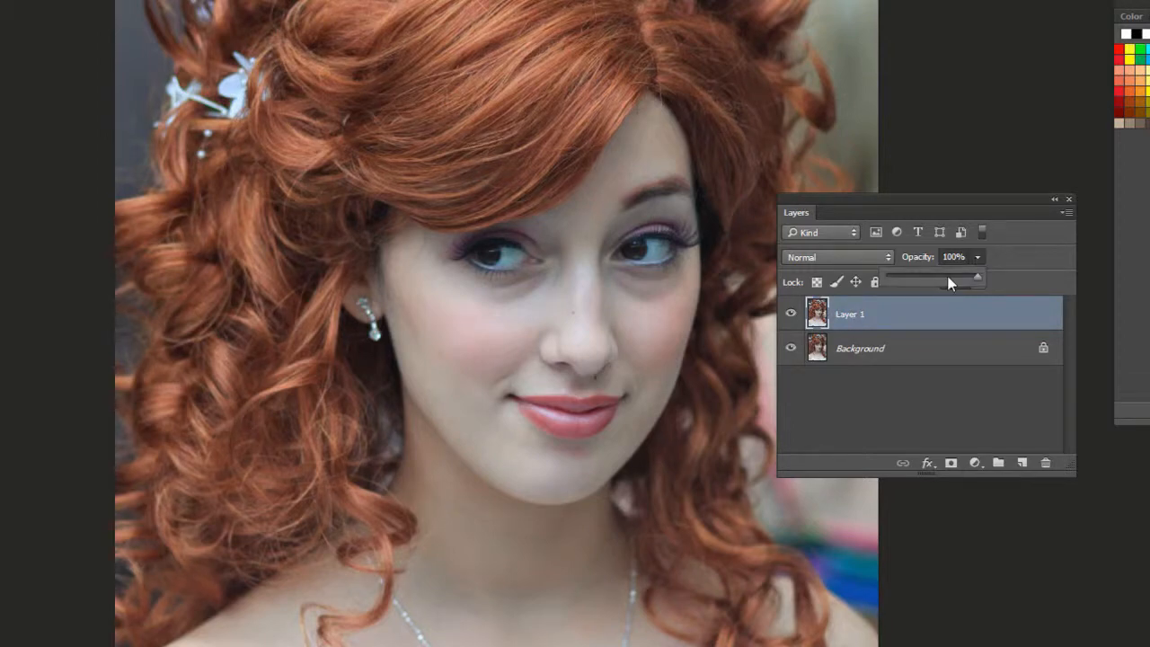
pyautogui.moveTo(974, 277); pyautogui.dragTo(916, 276)
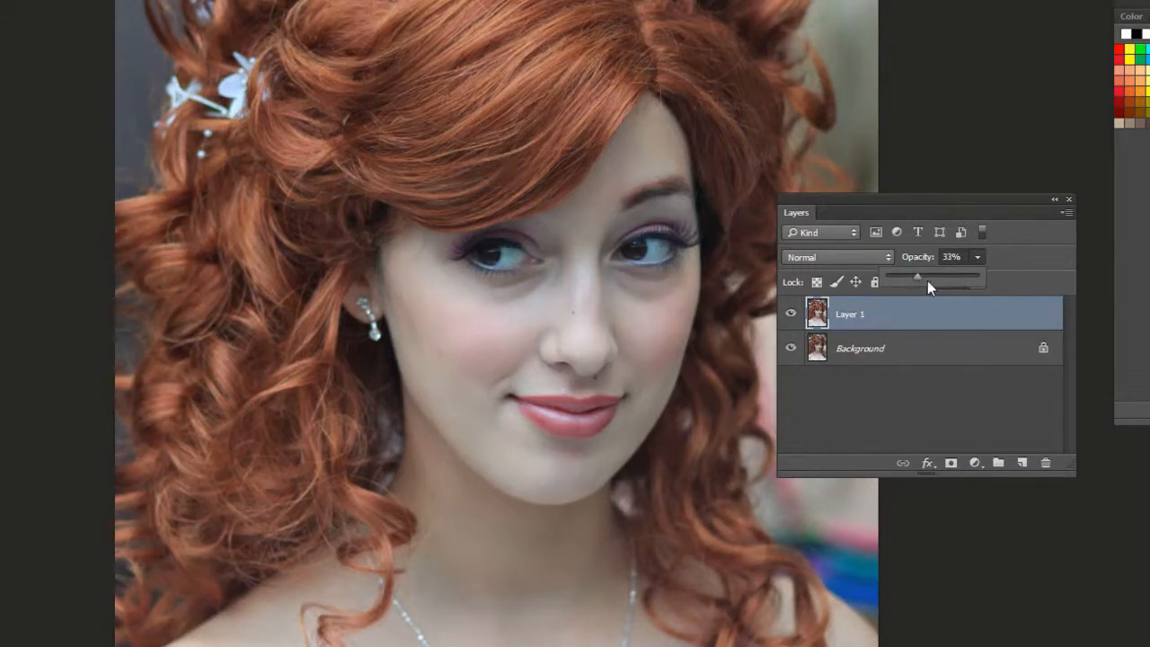
pyautogui.moveTo(916, 274); pyautogui.dragTo(938, 275)
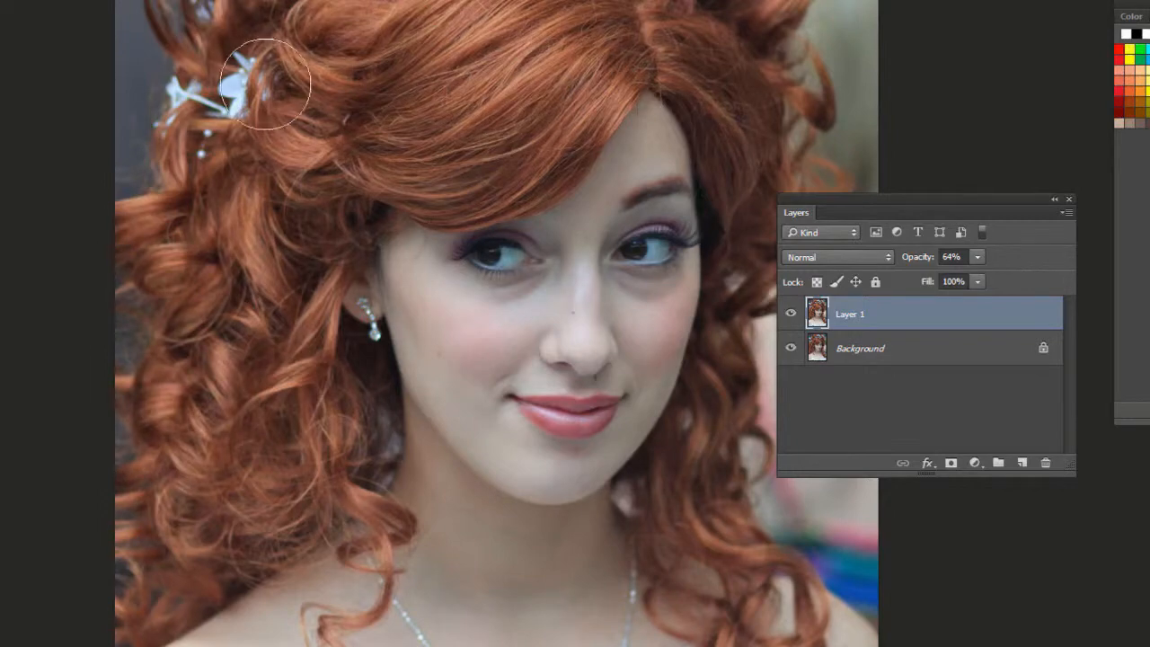
pyautogui.moveTo(72, 171)
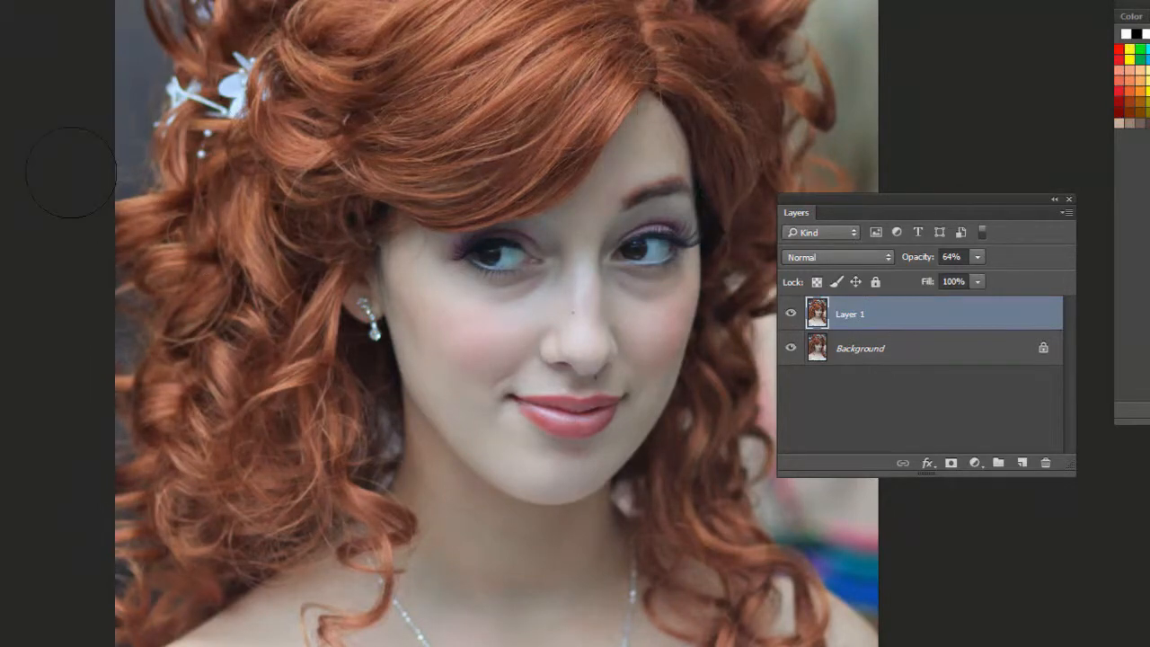